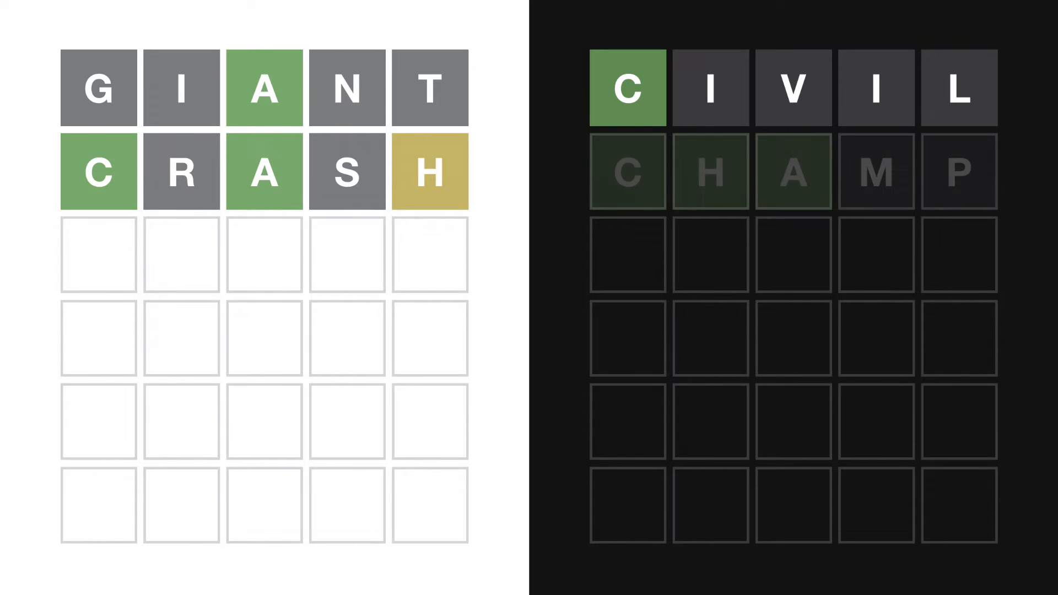
Submit CHAMP on the dark board, then enter CHAWY as the light board's third guess
{"action": "key", "text": "Enter"}
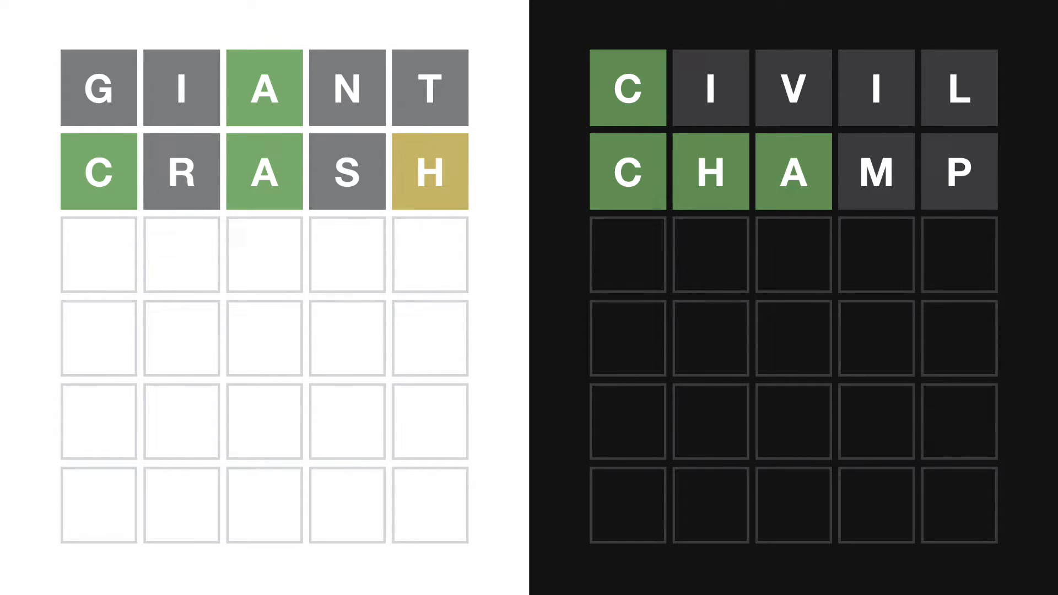
{"action": "type", "text": "CHAWY"}
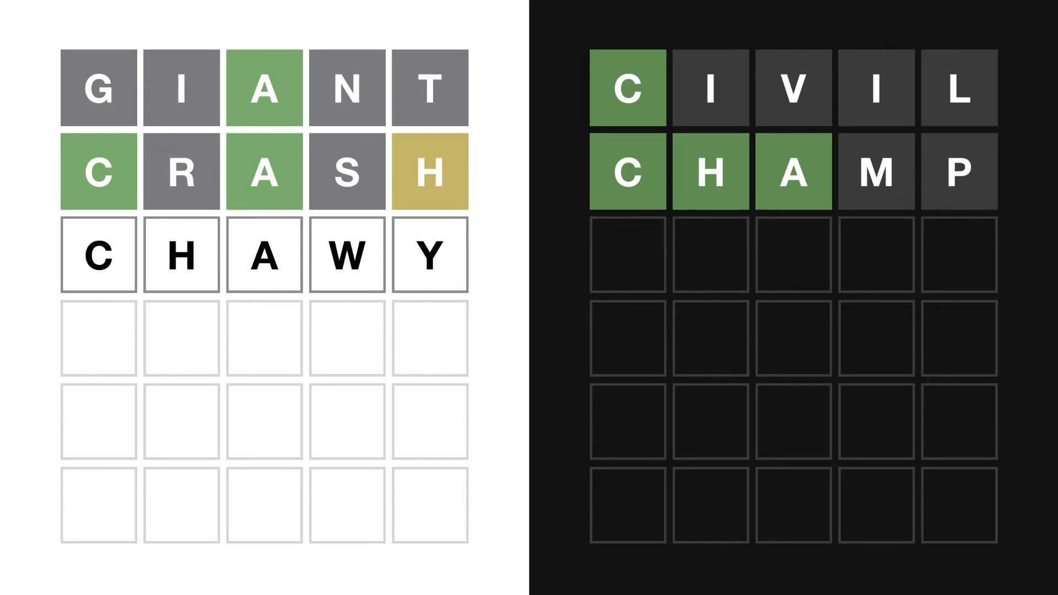